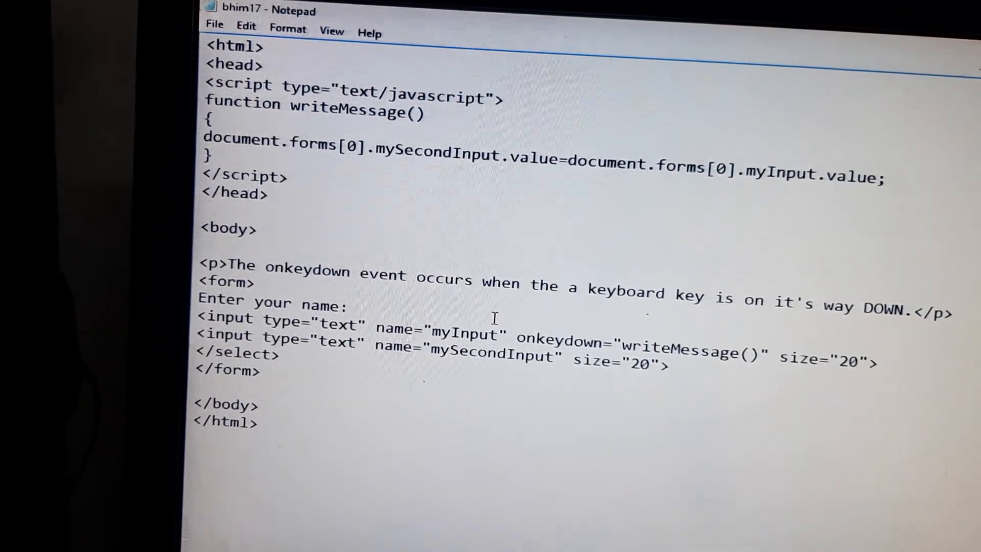
- Scroll through the bhim17 onkeydown HTML code, then open Notepad's File menu
{"action": "scroll", "scroll_direction": "down", "scroll_amount": 3}
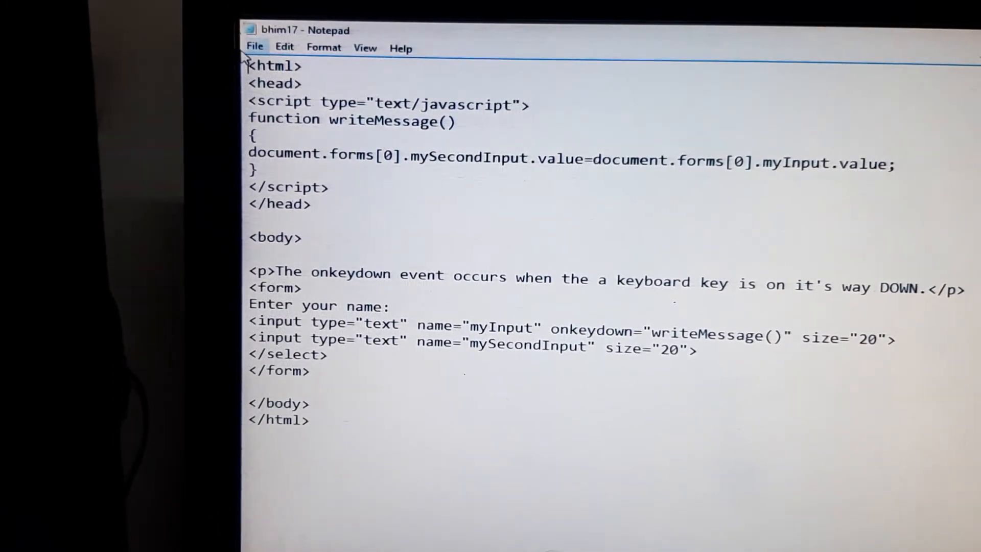
{"action": "left_click", "coordinate": [254, 46]}
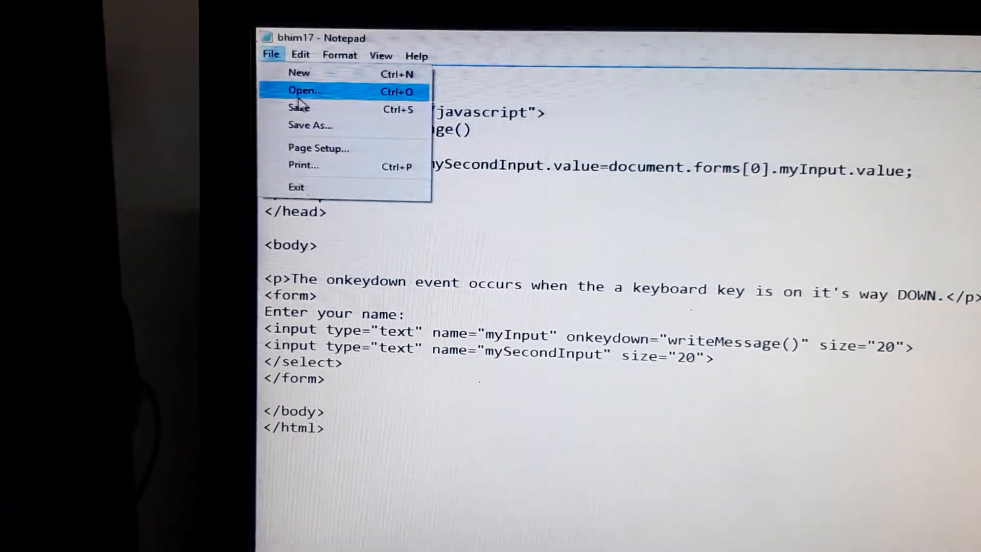